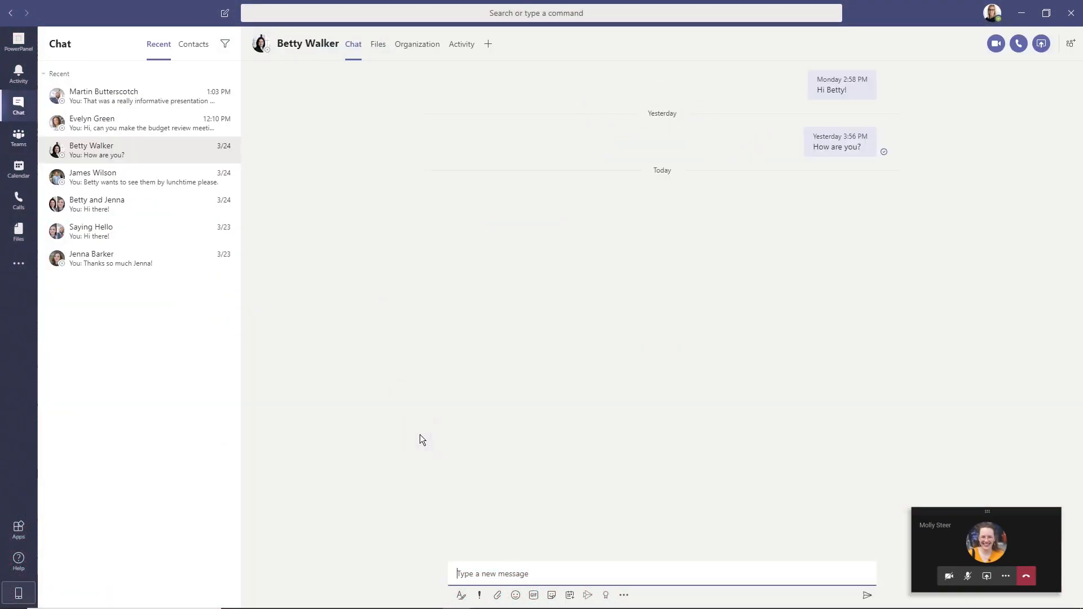
{"action": "type", "text": "I think I will c"}
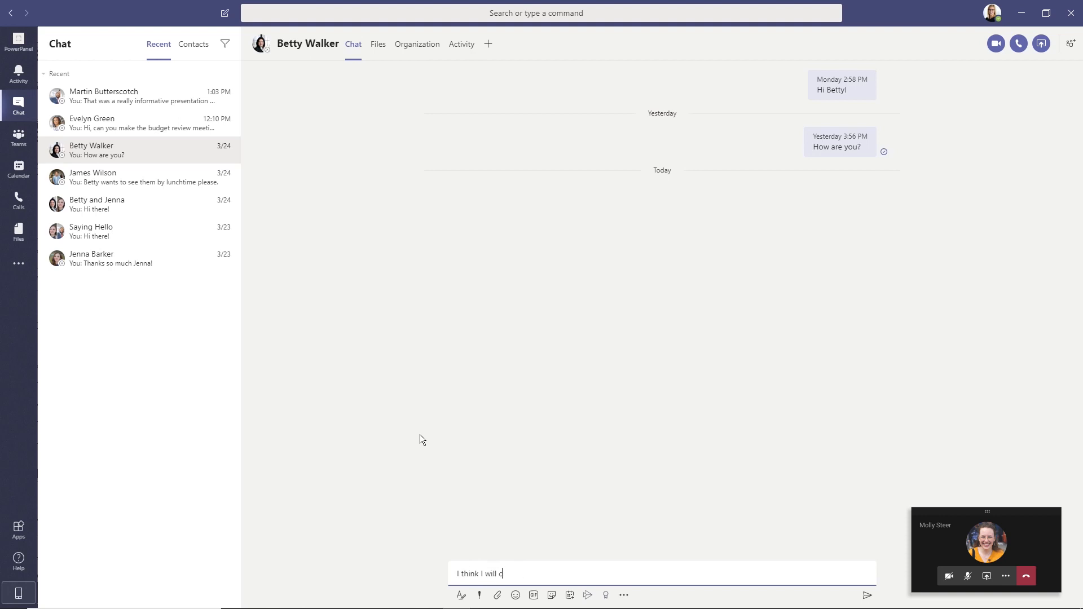
{"action": "type", "text": "all you instead"}
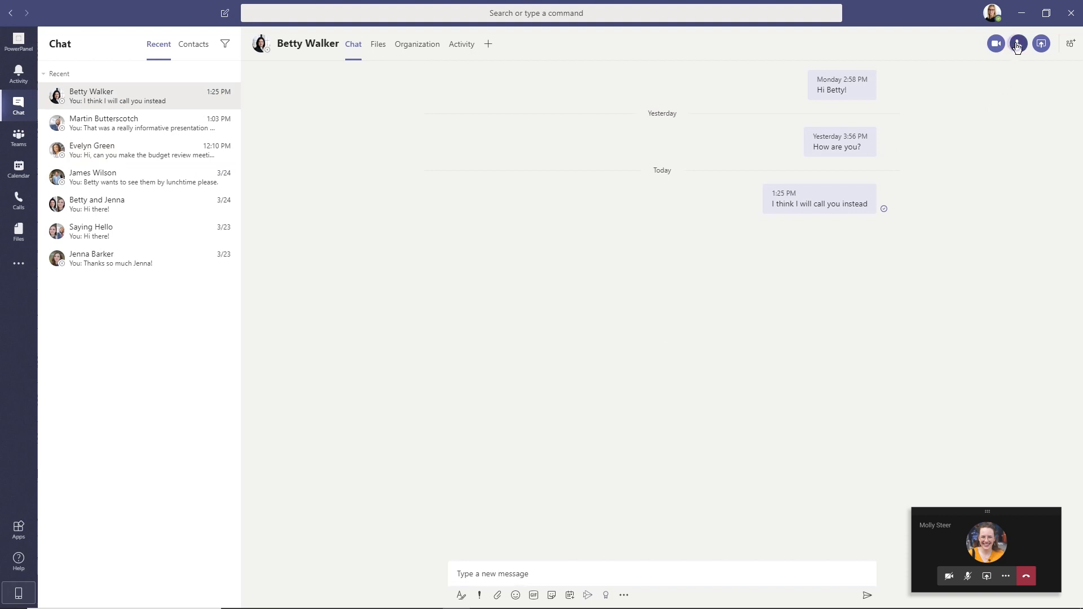
{"action": "left_click", "coordinate": [1016, 44]}
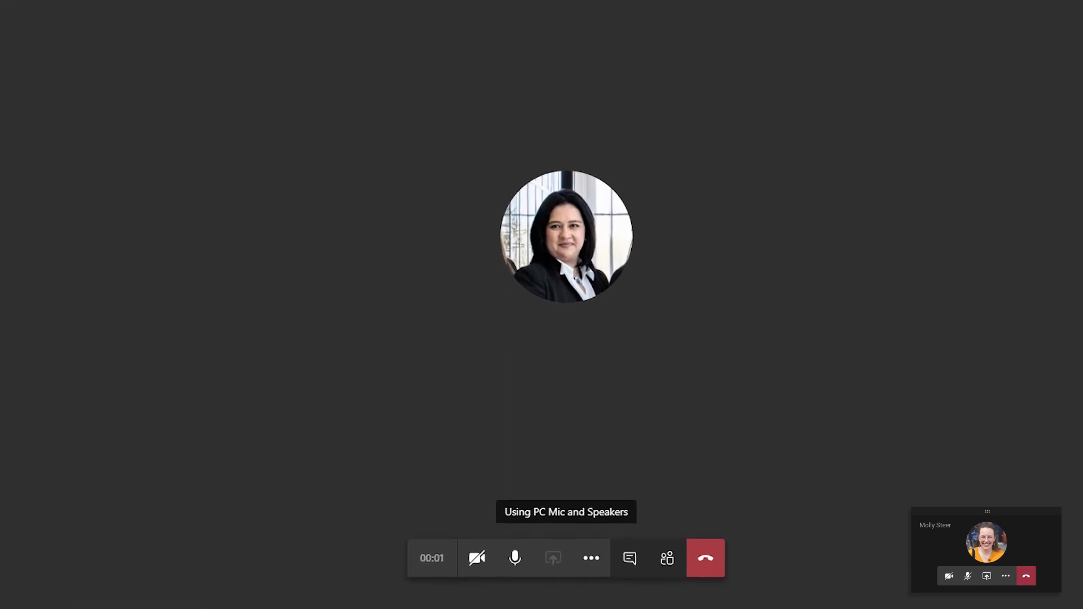
{"action": "key", "text": "ctrl+shift+m"}
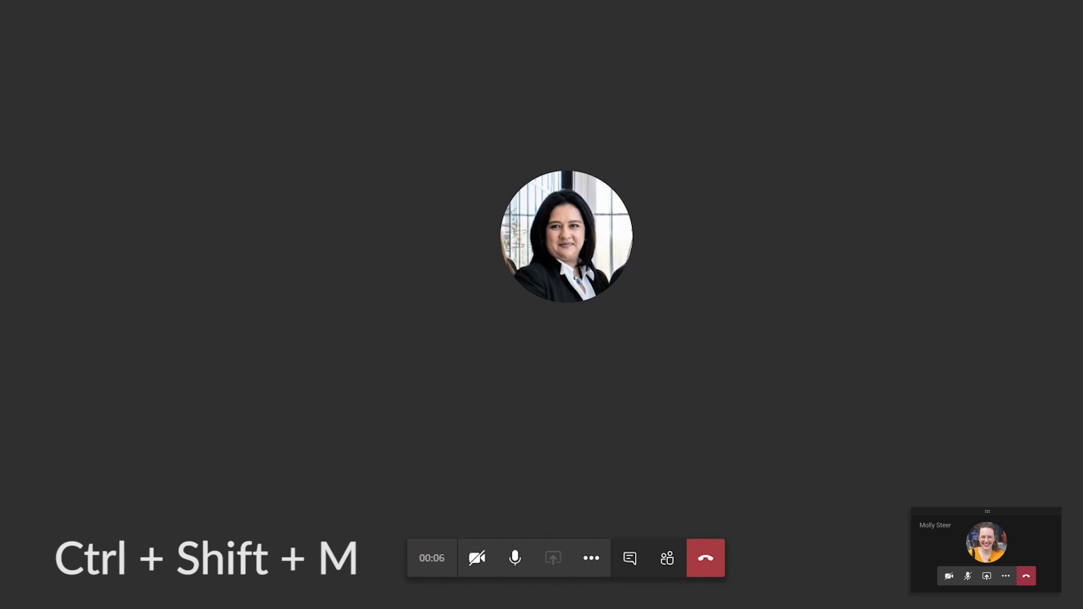
{"action": "key", "text": "ctrl+shift+m"}
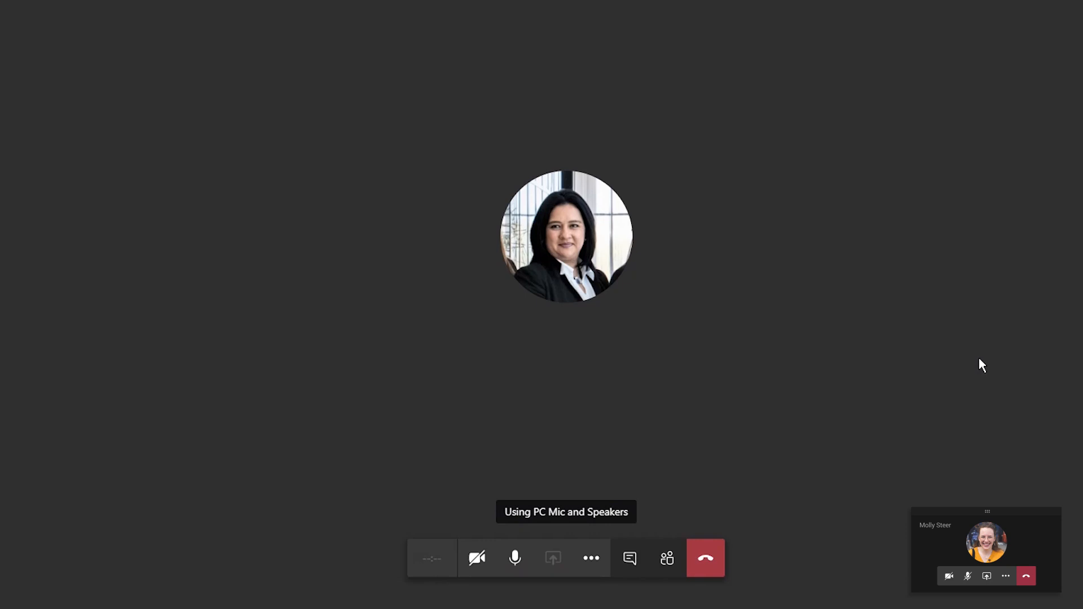
{"action": "key", "text": "ctrl+shift+o"}
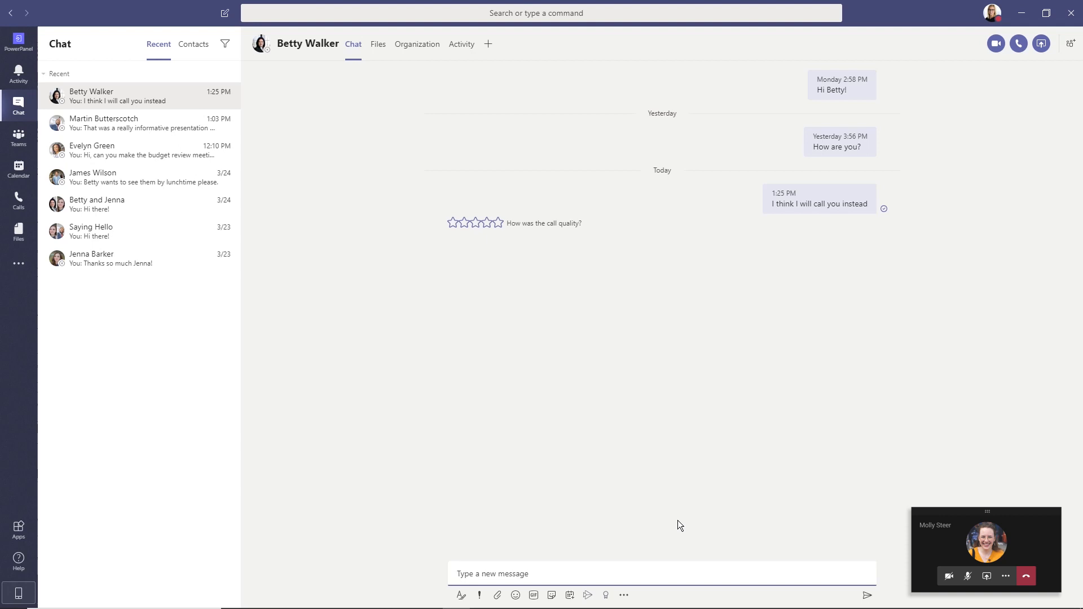
{"action": "key", "text": "ctrl+shift+x"}
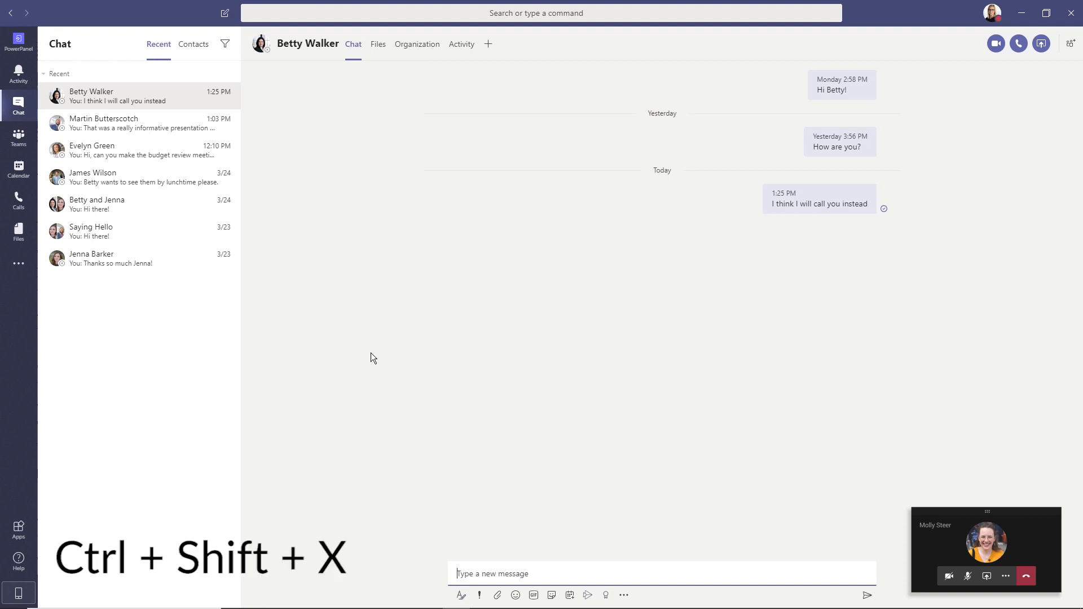
{"action": "key", "text": "ctrl+shift+x"}
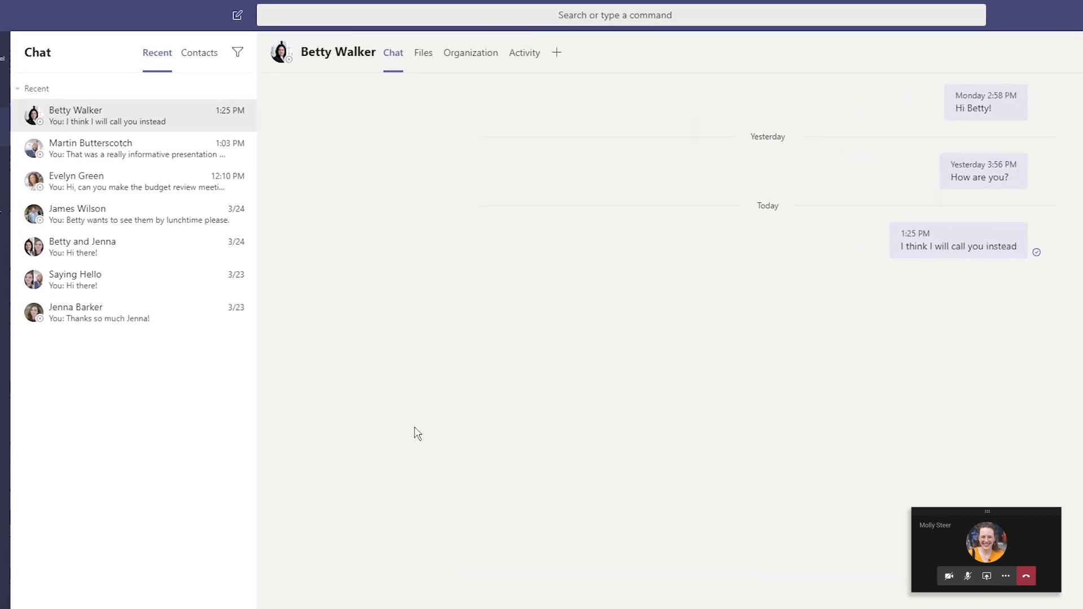
Search Teams for the word 'Budget'
{"action": "left_click", "coordinate": [614, 15]}
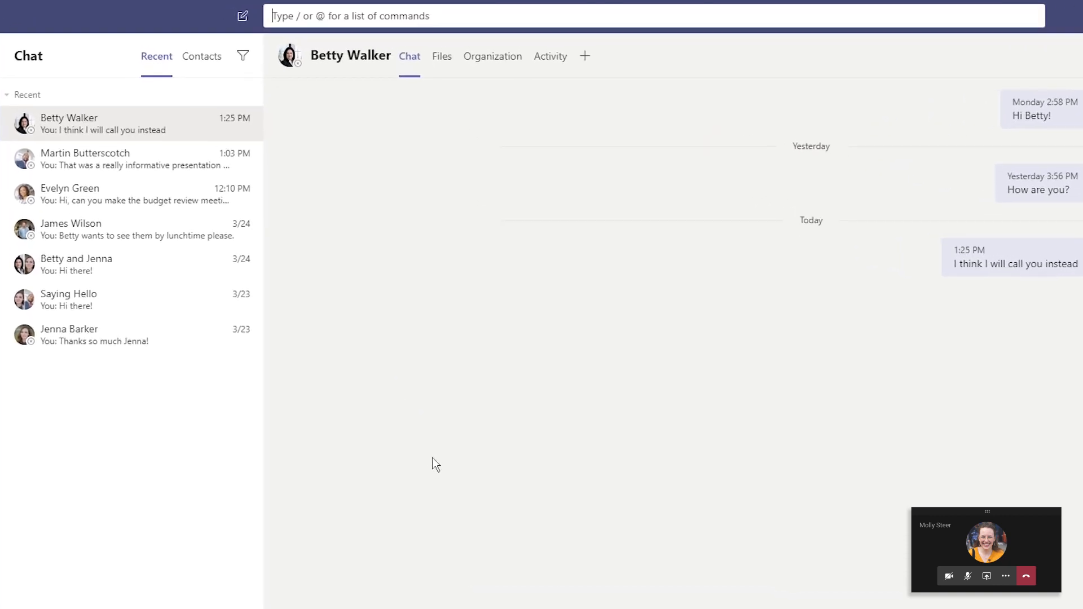
{"action": "type", "text": "Bu"}
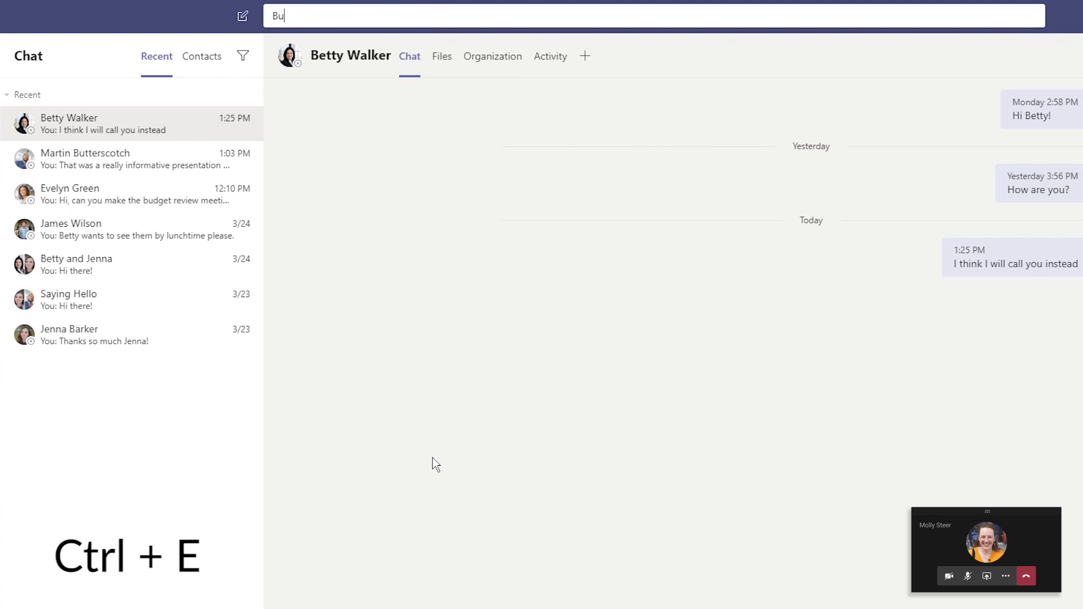
{"action": "type", "text": "dget"}
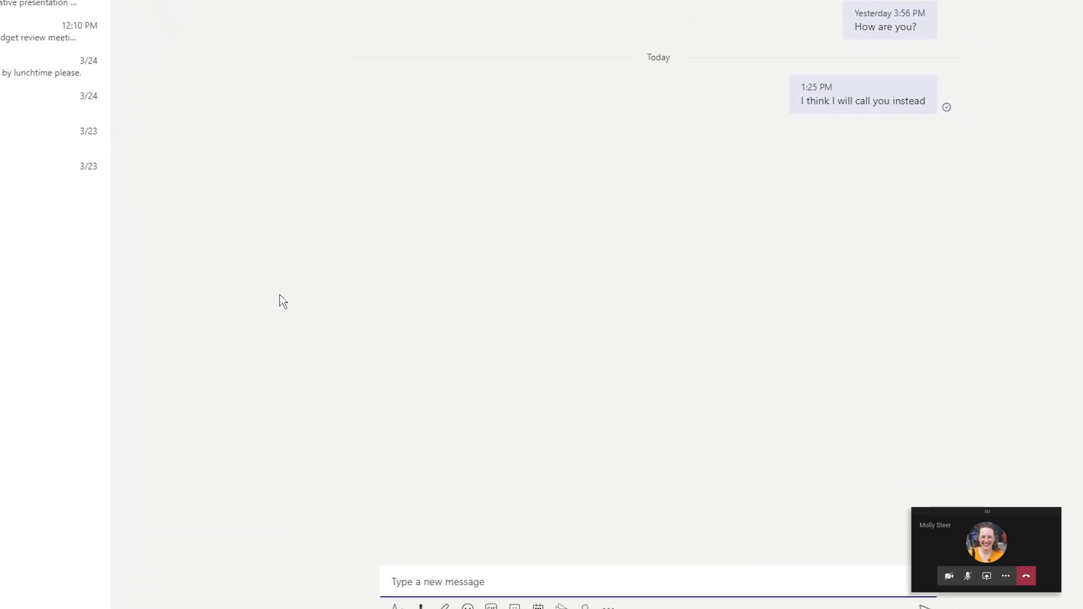
{"action": "type", "text": "Talk soon"}
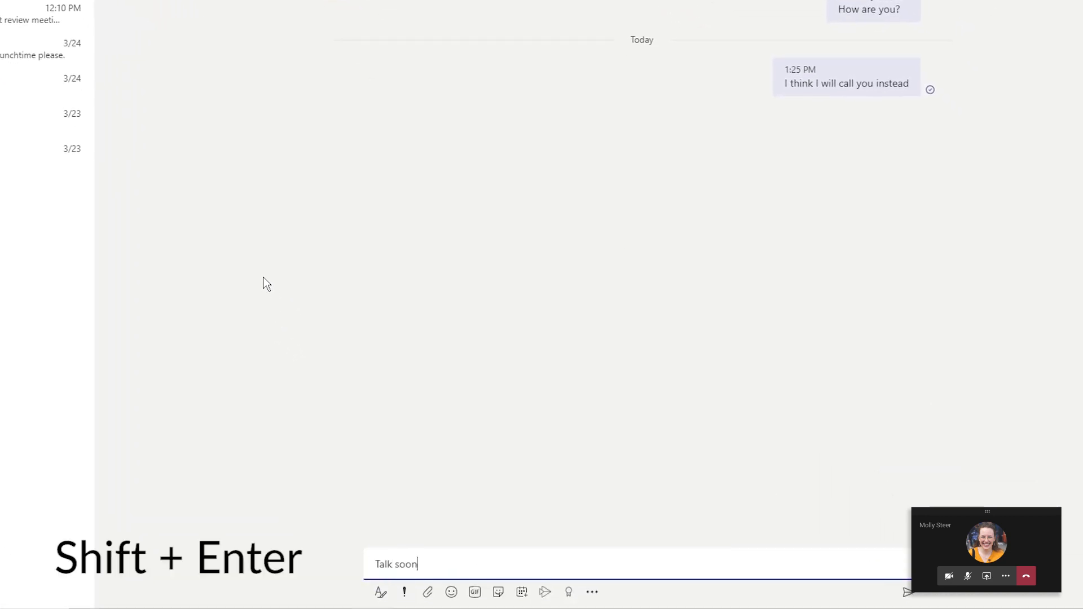